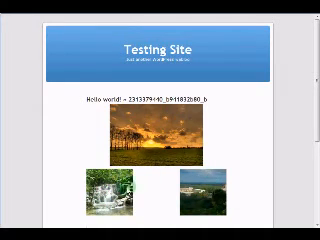
pyautogui.scroll(-3)
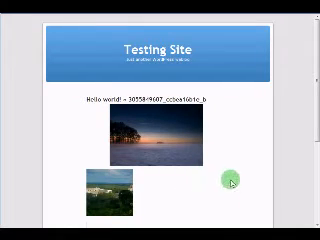
pyautogui.scroll(-3)
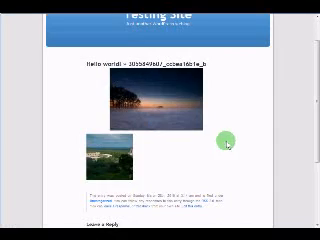
pyautogui.scroll(-3)
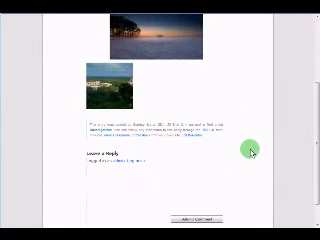
pyautogui.scroll(-3)
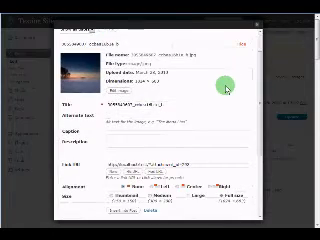
pyautogui.scroll(-3)
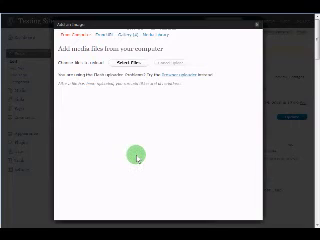
pyautogui.moveTo(140, 152)
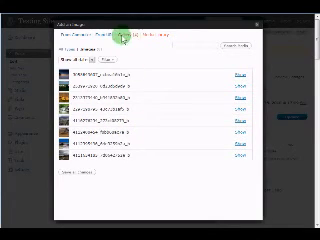
pyautogui.moveTo(176, 124)
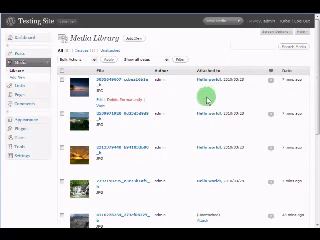
pyautogui.scroll(-3)
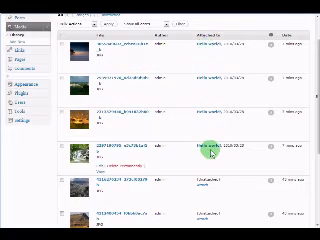
pyautogui.scroll(-3)
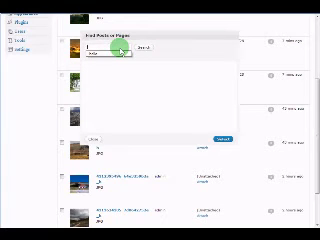
pyautogui.write('hello')
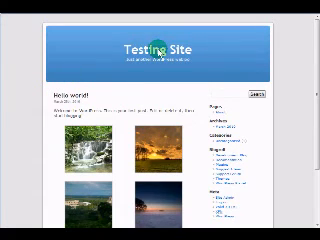
pyautogui.scroll(-3)
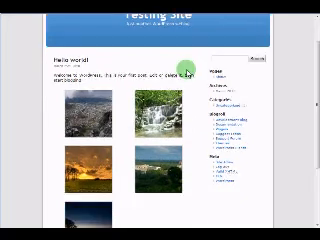
pyautogui.scroll(-3)
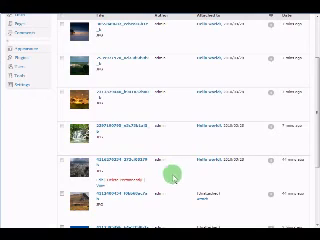
pyautogui.scroll(-3)
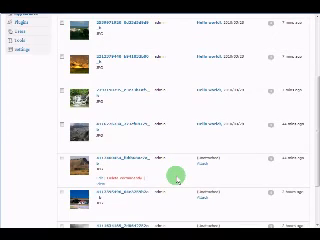